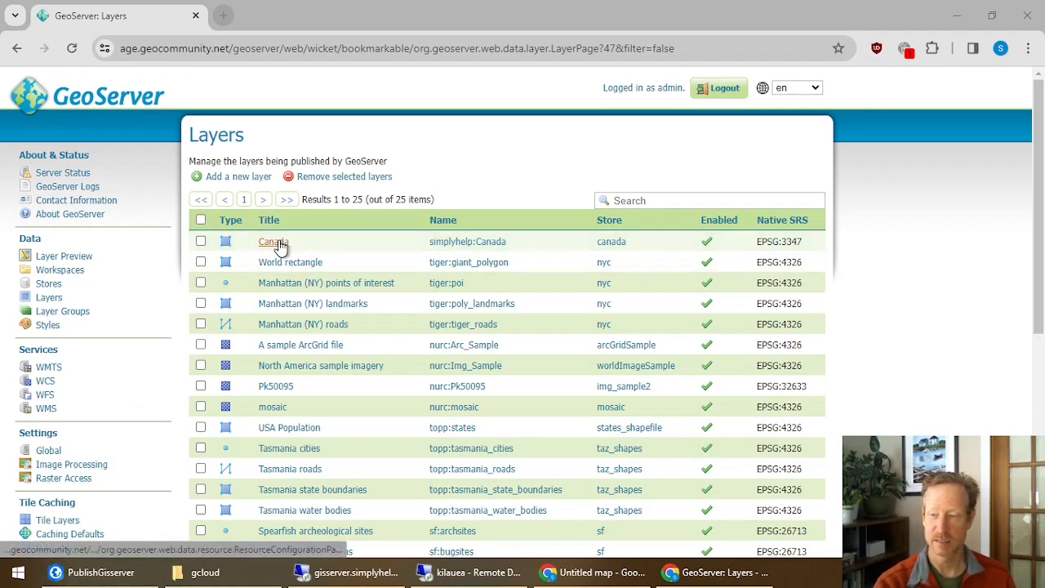
Review the Stores and Workspaces lists, ending on the eleven data stores.
left_click(49, 284)
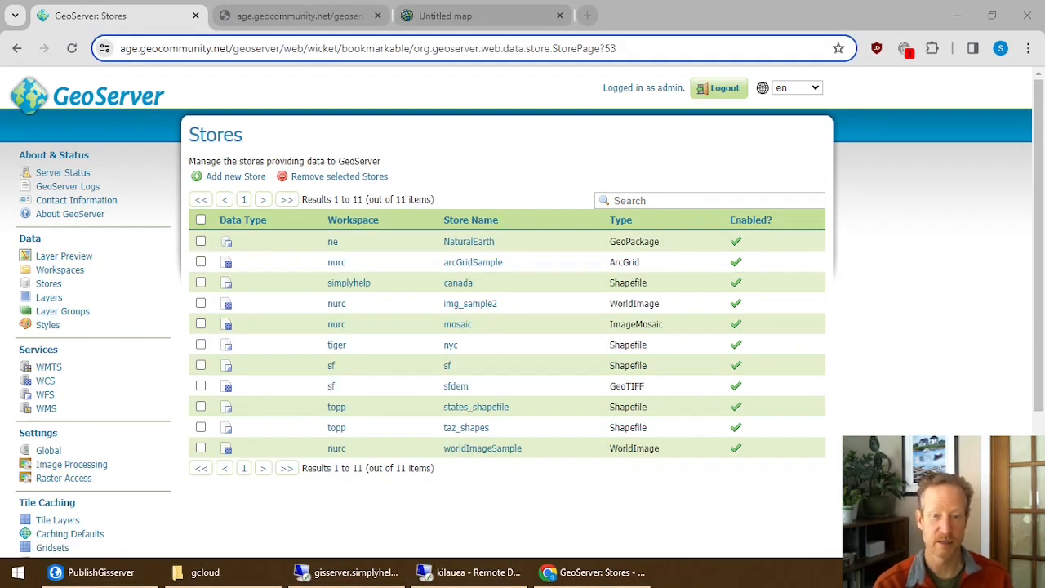
mouse_move(219, 415)
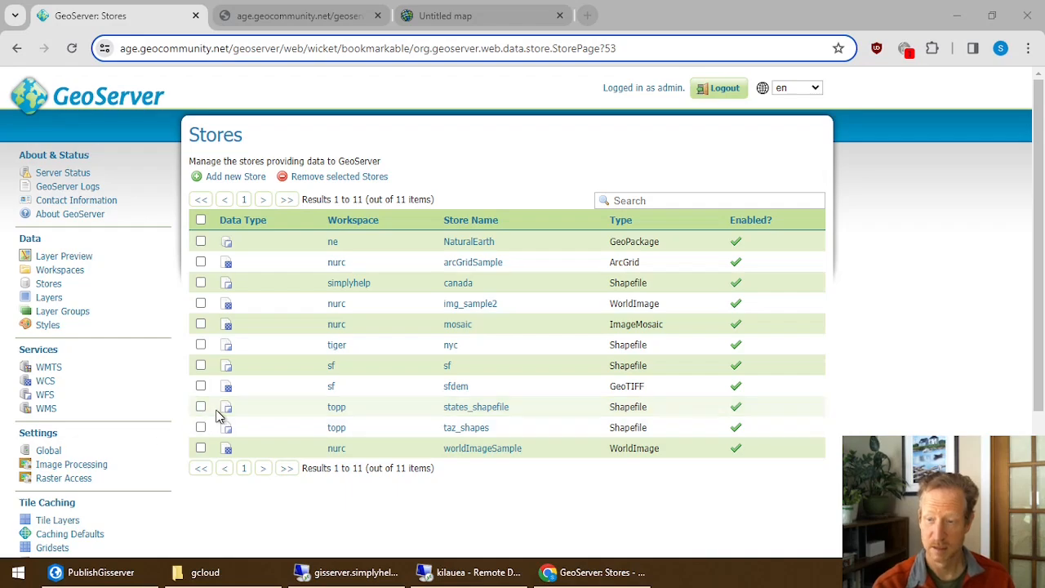
left_click(59, 269)
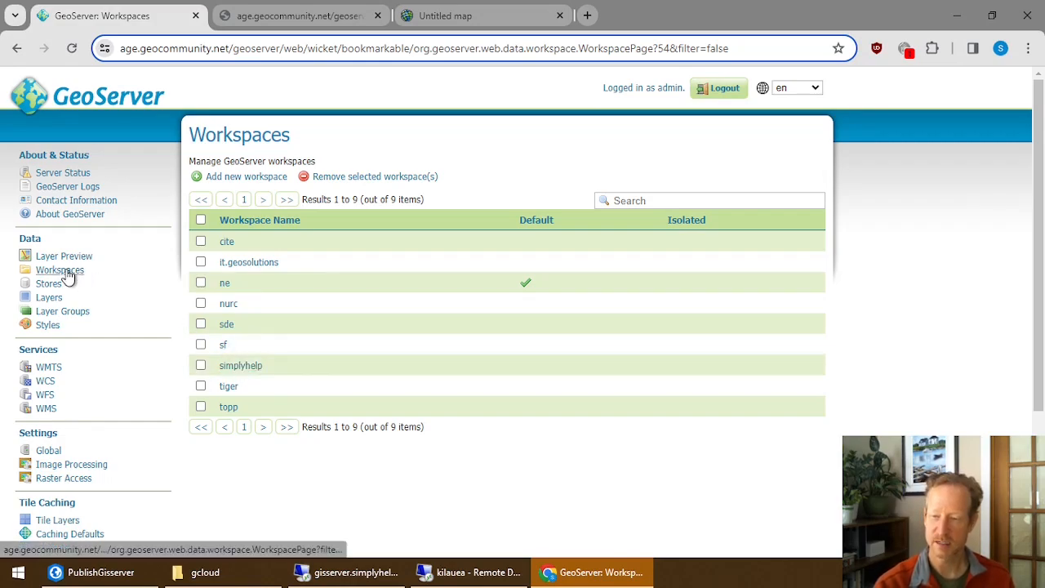
left_click(49, 284)
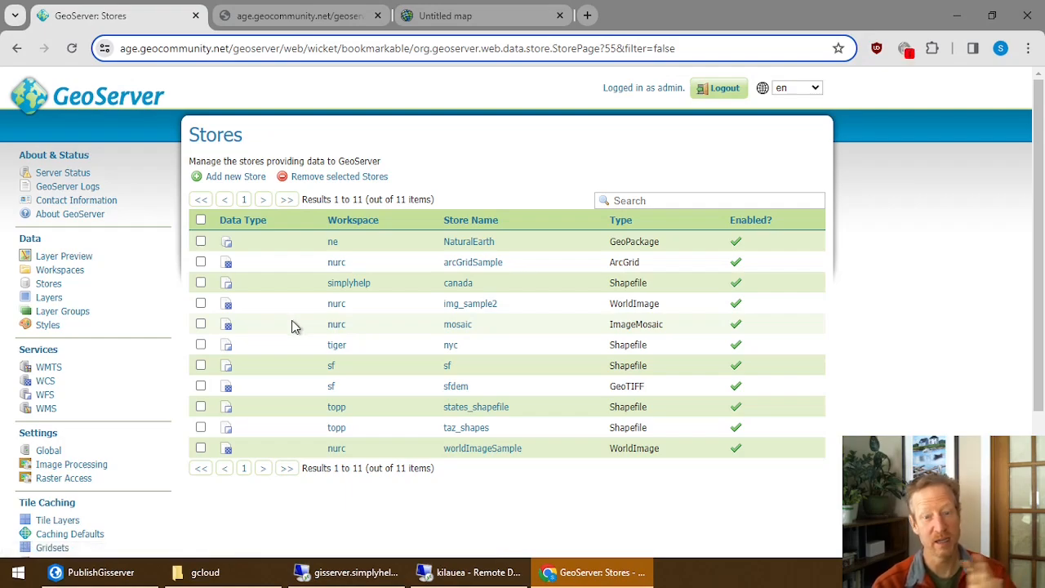
mouse_move(362, 363)
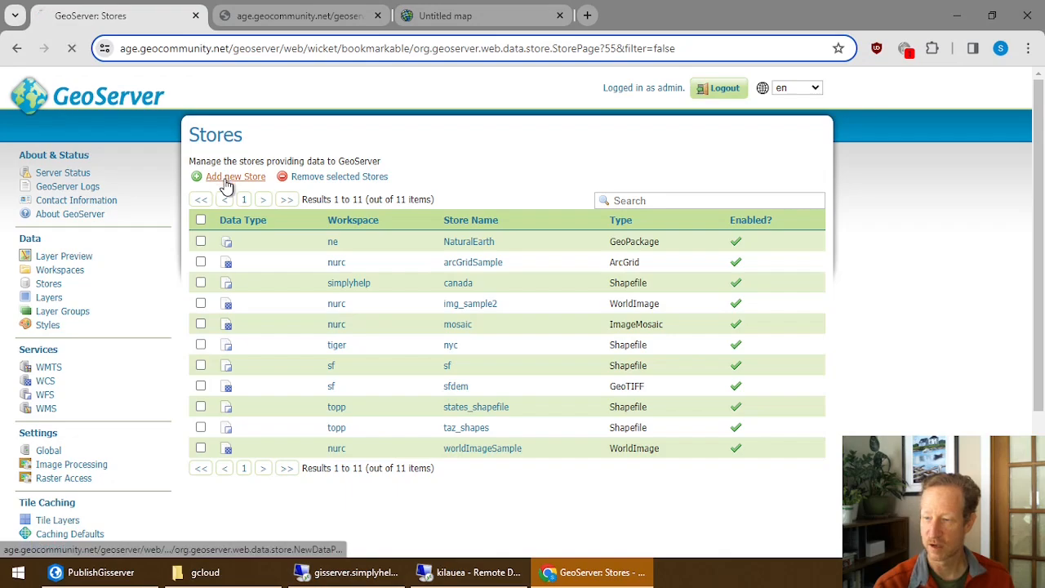
Start a new Shapefile store named Canada in the simplyhelp workspace.
left_click(235, 176)
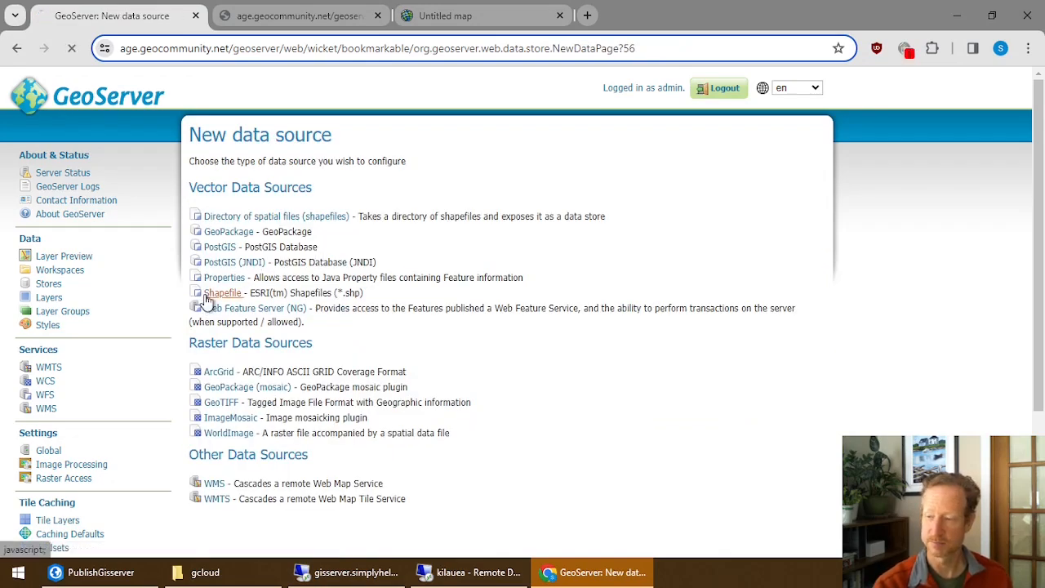
left_click(222, 293)
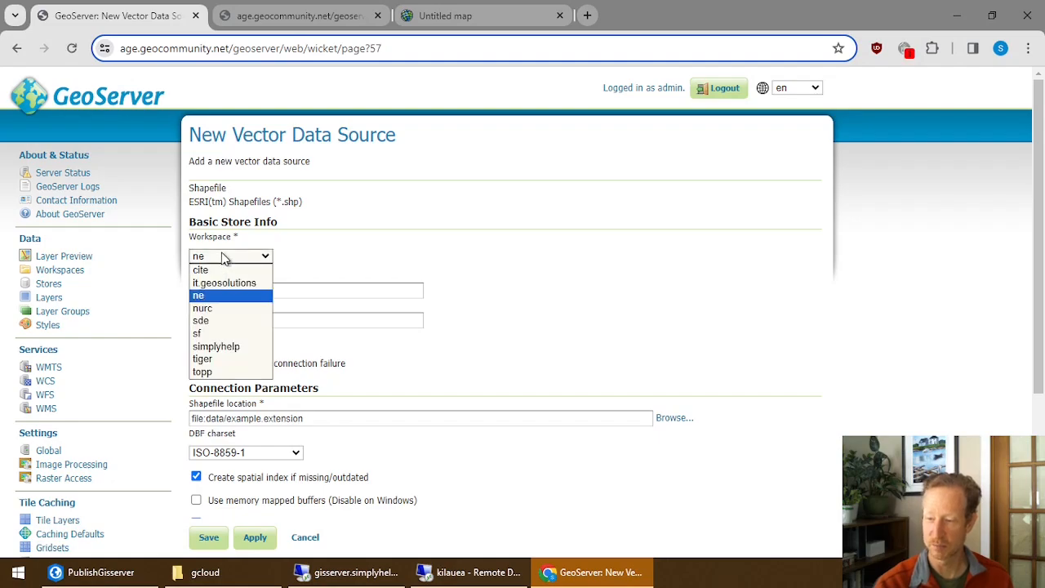
left_click(216, 347)
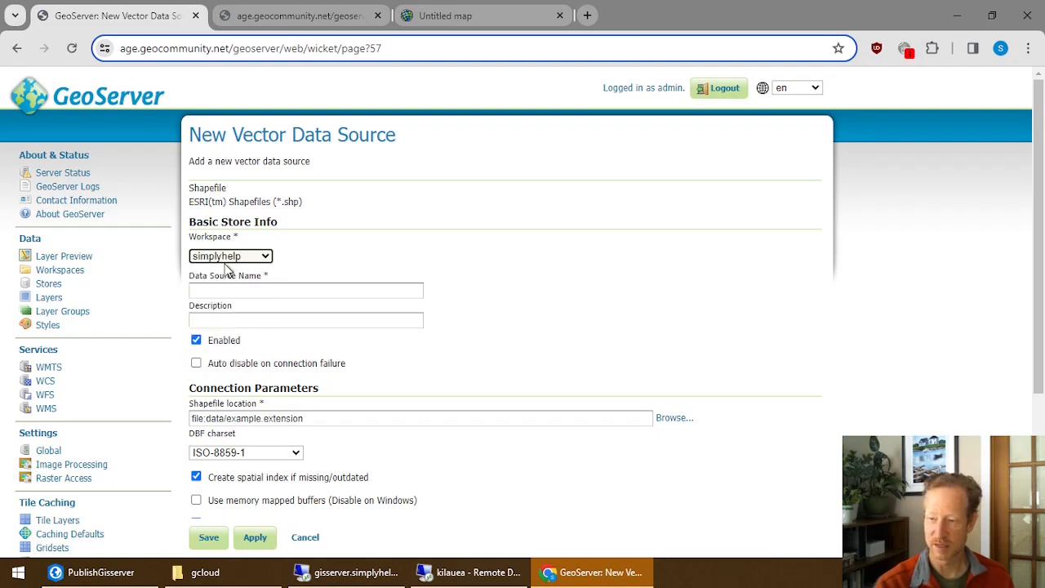
left_click(307, 291)
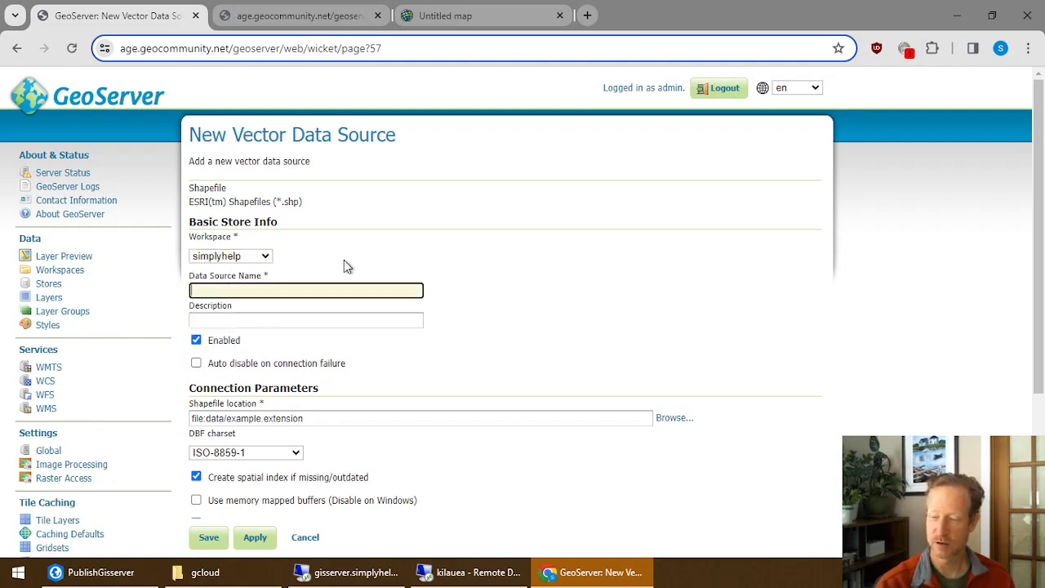
type("Canada")
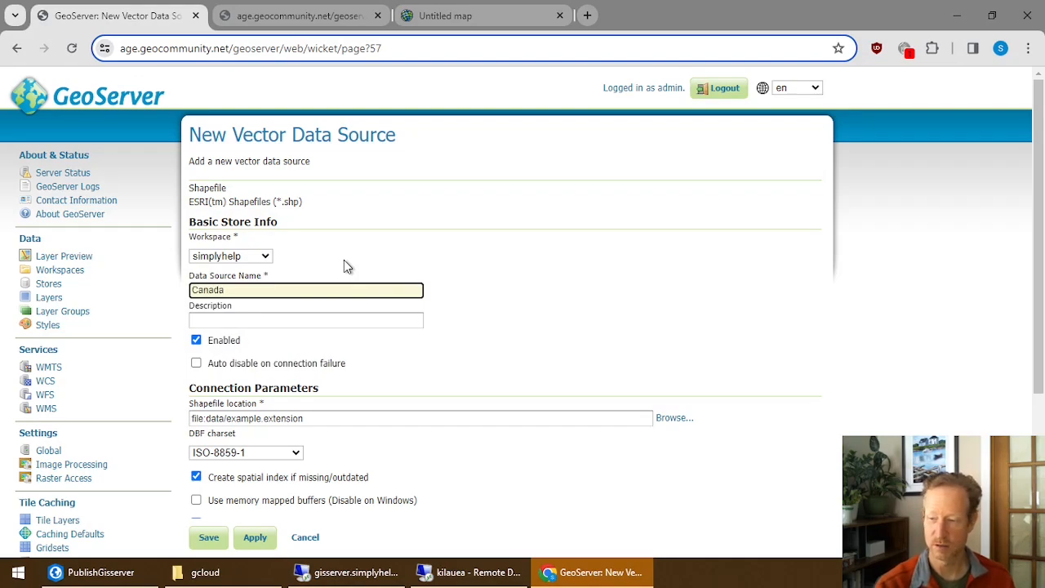
mouse_move(317, 375)
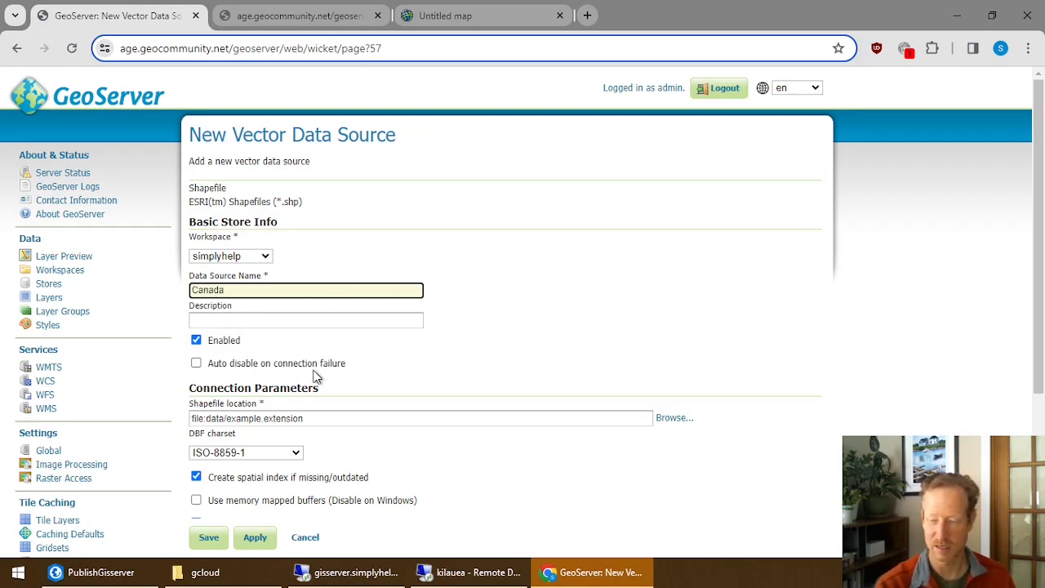
Browse the local C drive toward the Canada shapefile in the gisworkspace folder.
left_click(673, 418)
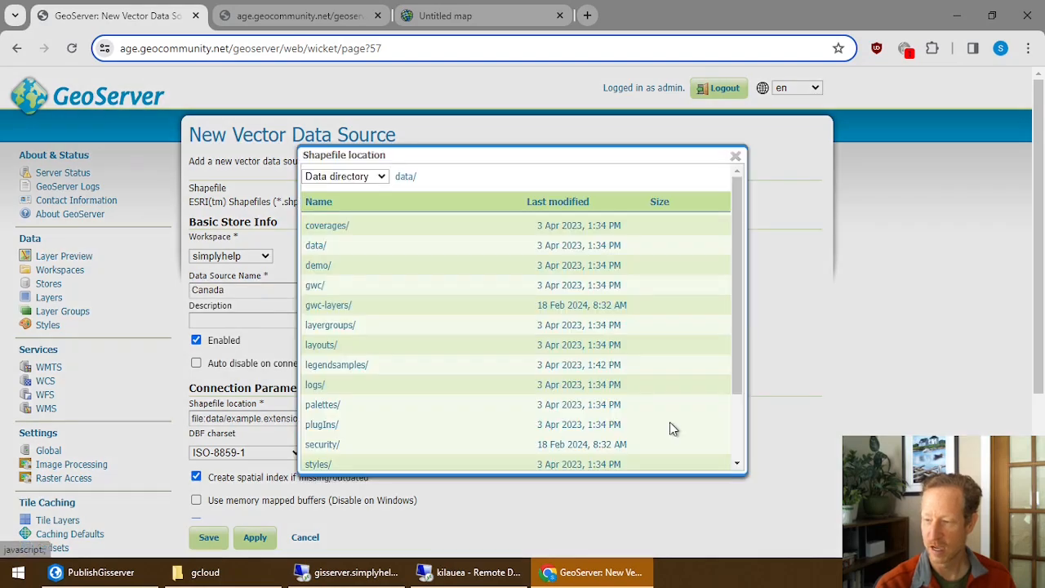
left_click(343, 176)
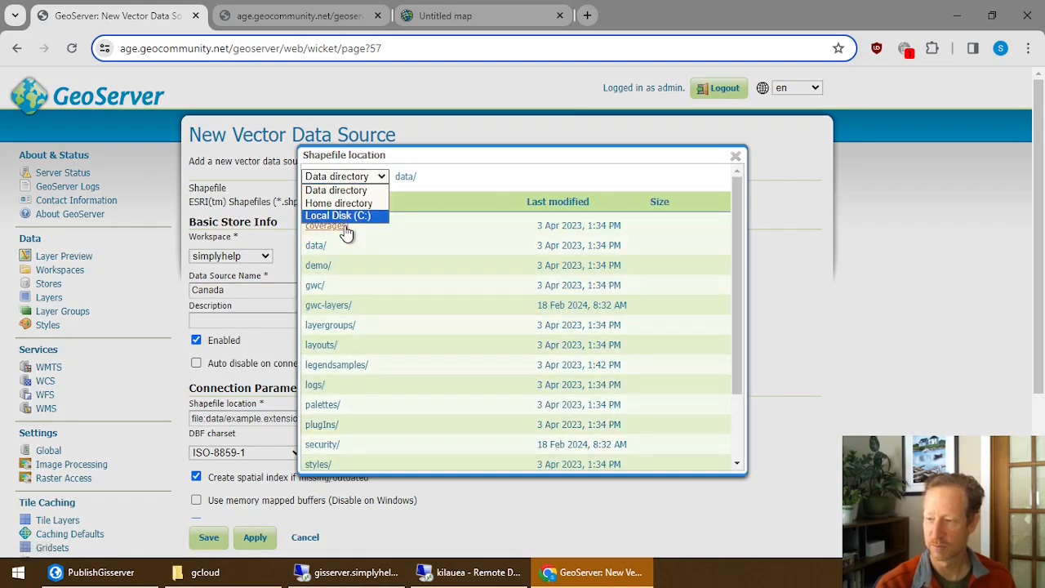
left_click(336, 215)
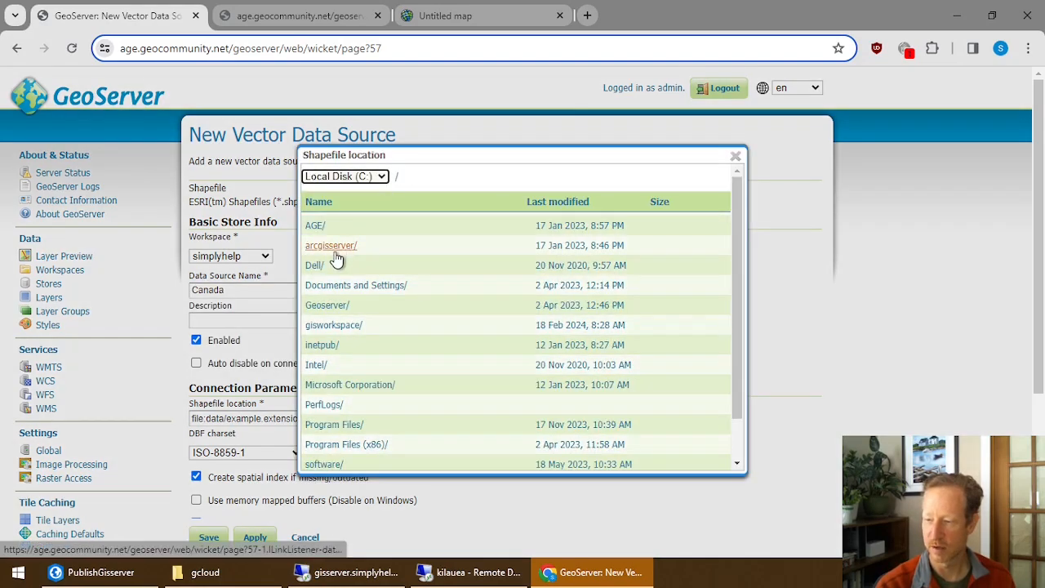
left_click(333, 324)
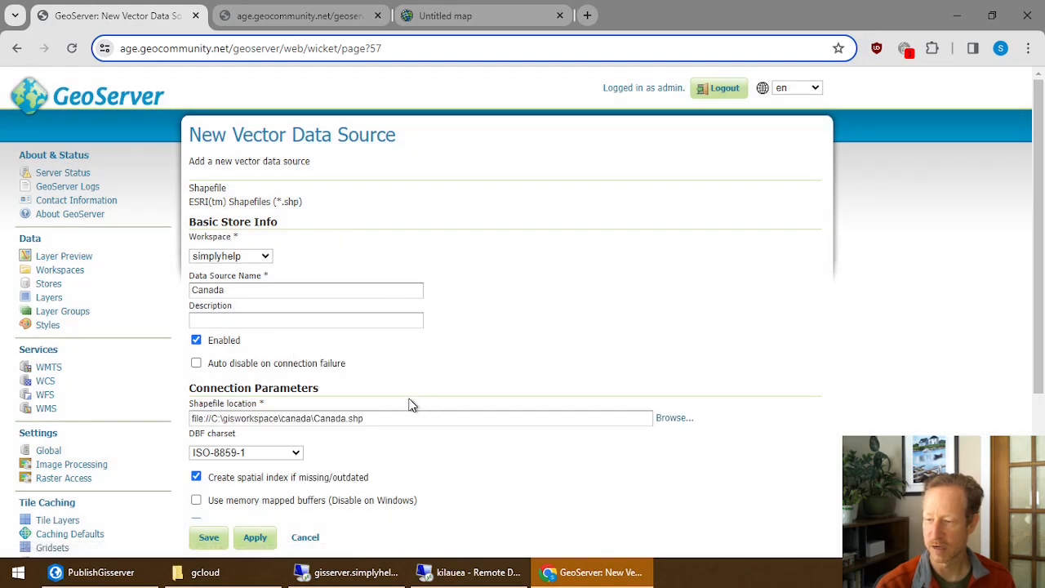
scroll("down", 3)
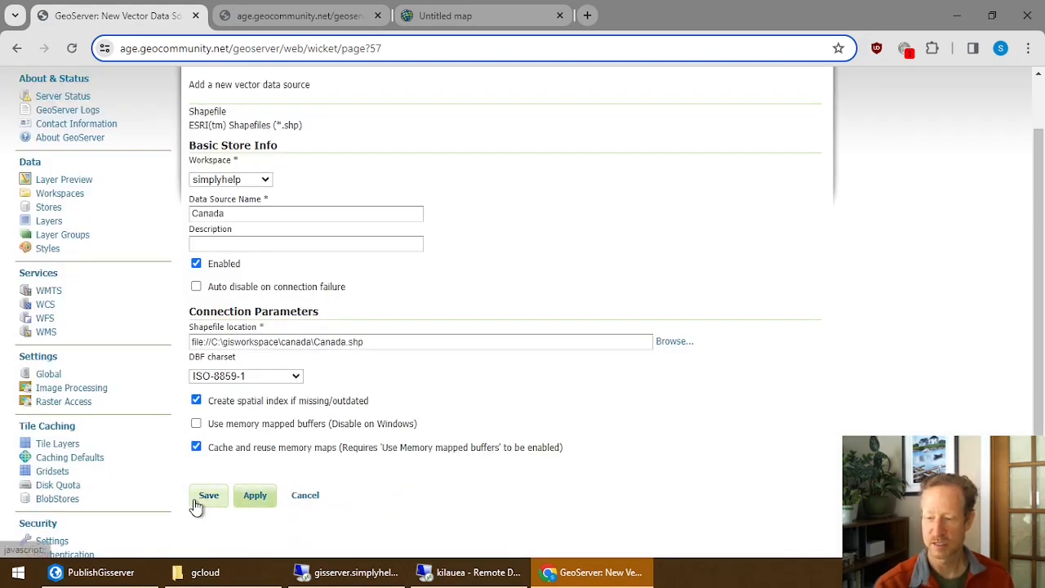
mouse_move(304, 495)
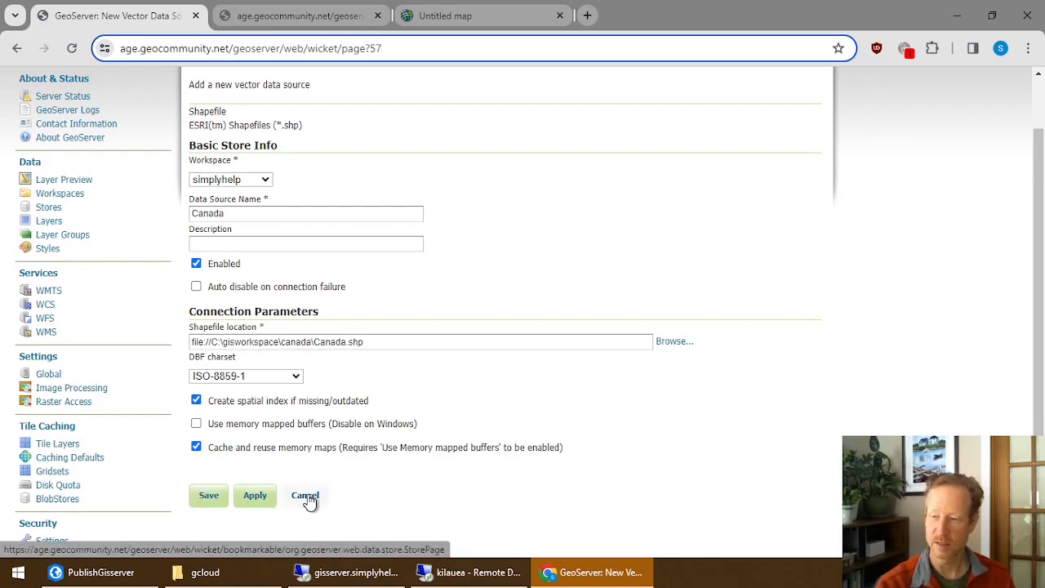
Cancel the unsaved store and view the published simplyhelp:Canada layer's settings.
left_click(304, 495)
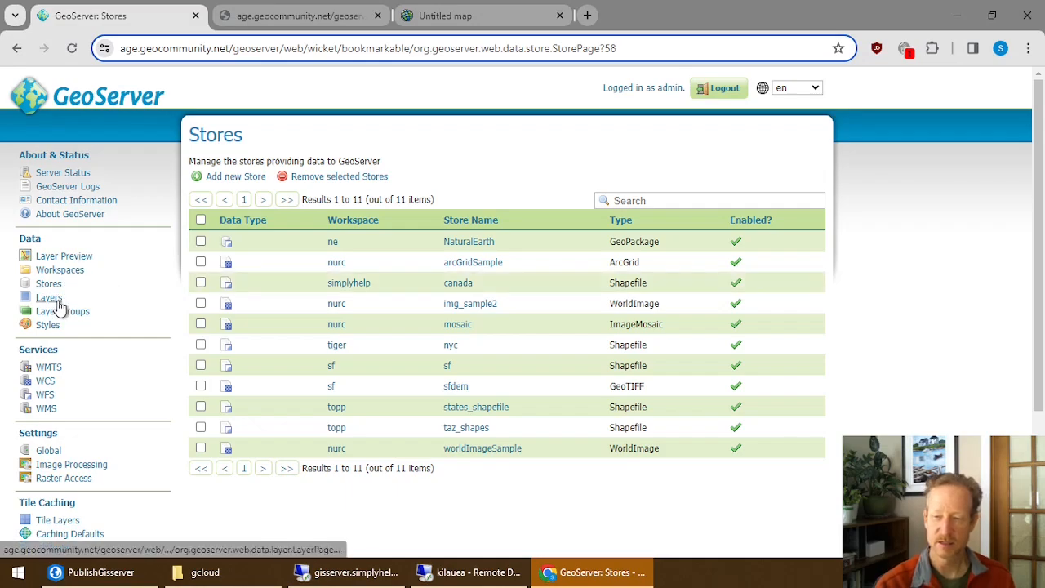
left_click(49, 297)
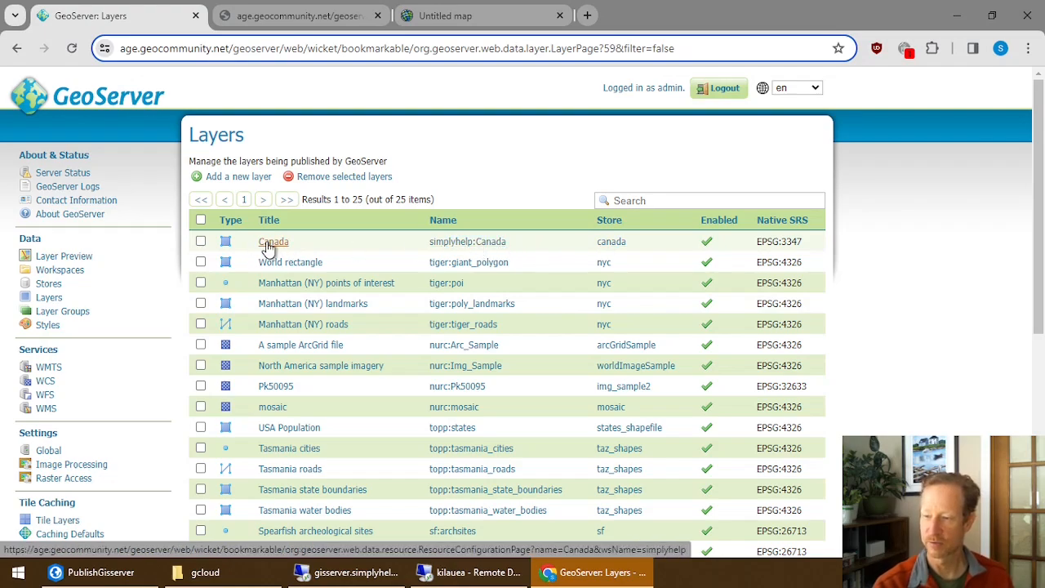
left_click(273, 242)
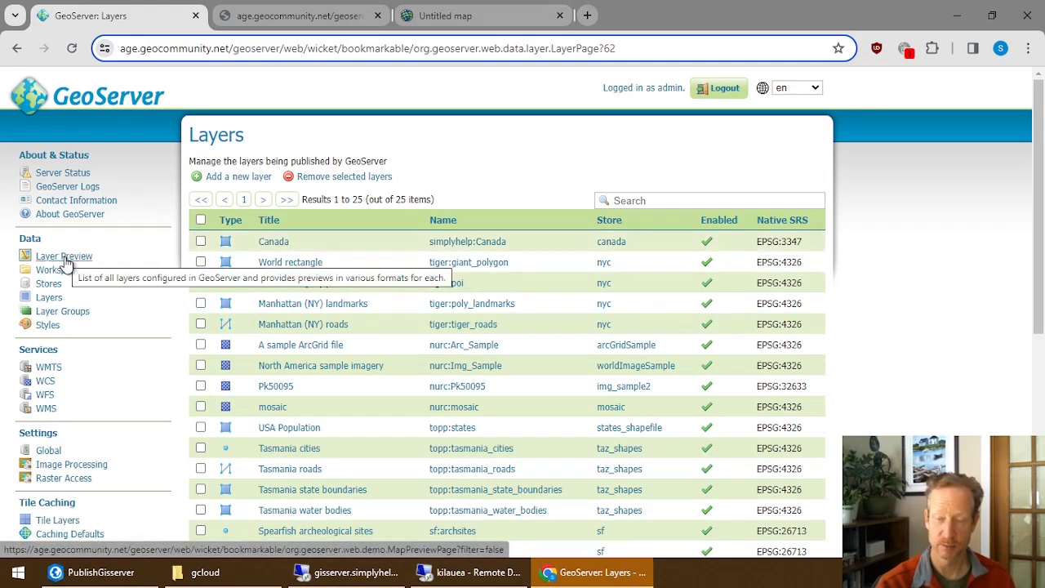
Preview the Canada layer as WFS GeoJSON from the Layer Preview list.
left_click(64, 255)
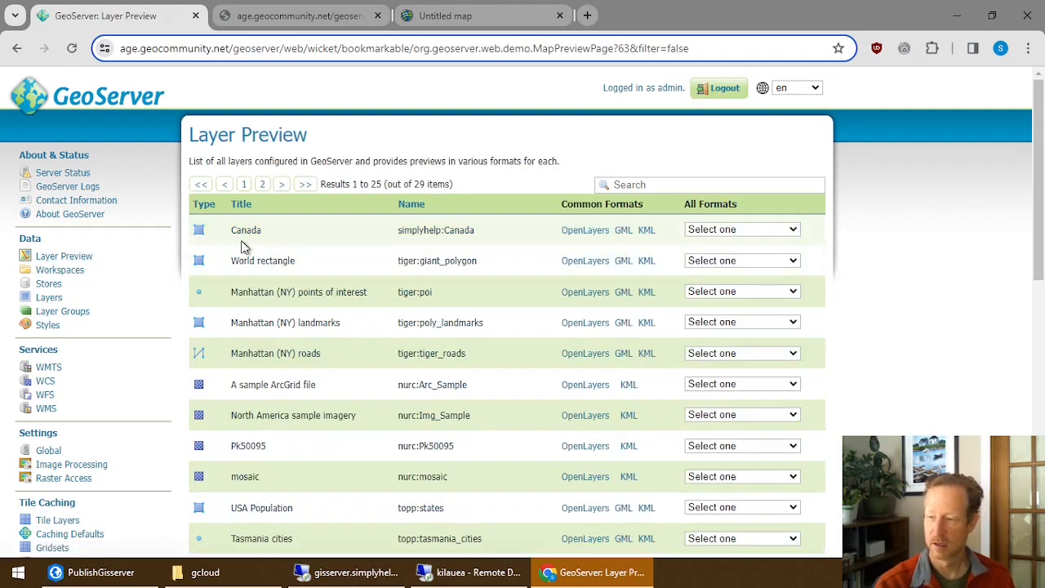
mouse_move(738, 234)
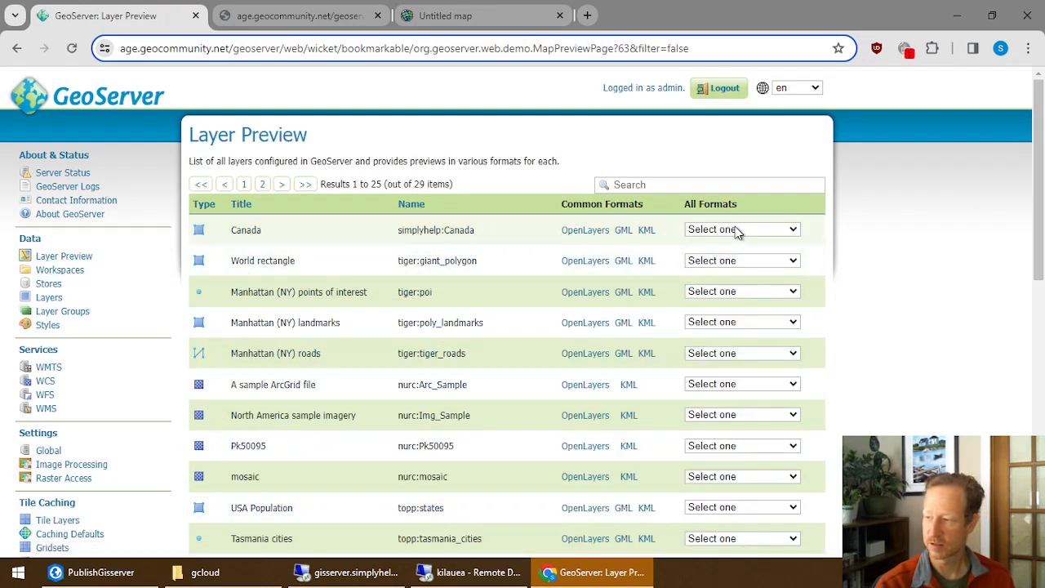
left_click(738, 228)
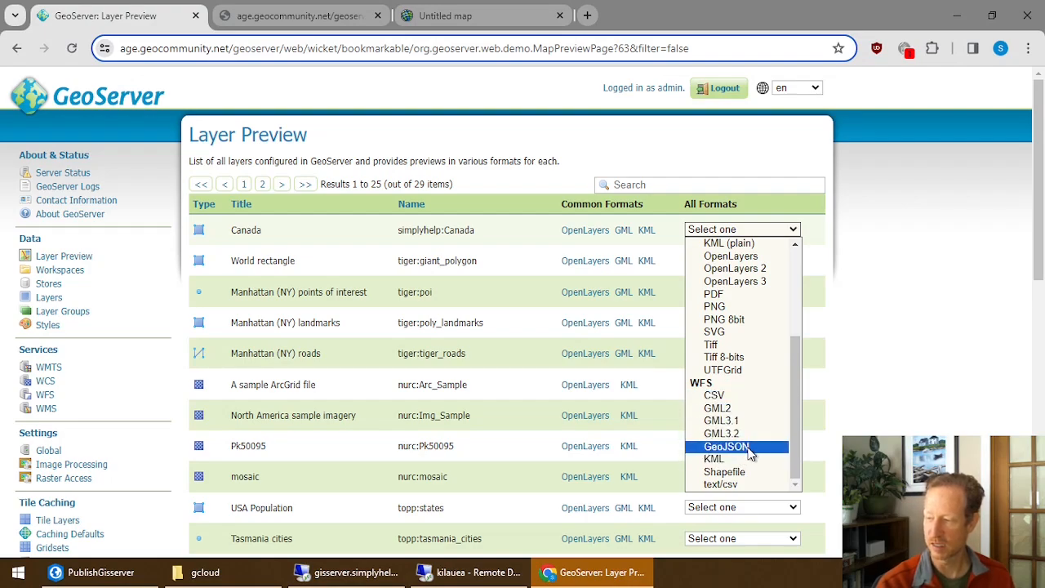
left_click(725, 448)
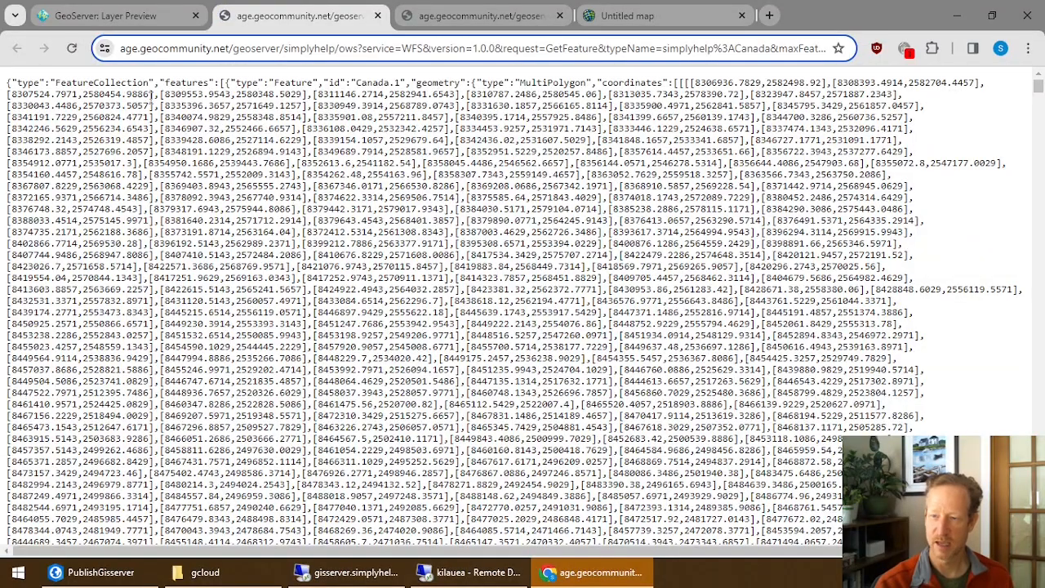
scroll("down", 3)
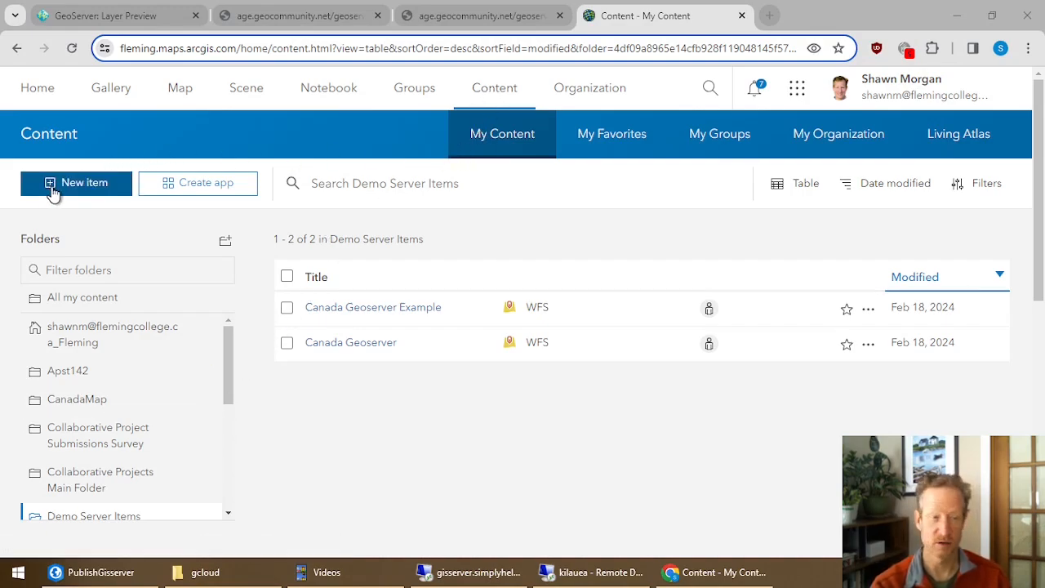
Add a new ArcGIS Online item from the GeoServer WFS GeoJSON web address.
left_click(75, 183)
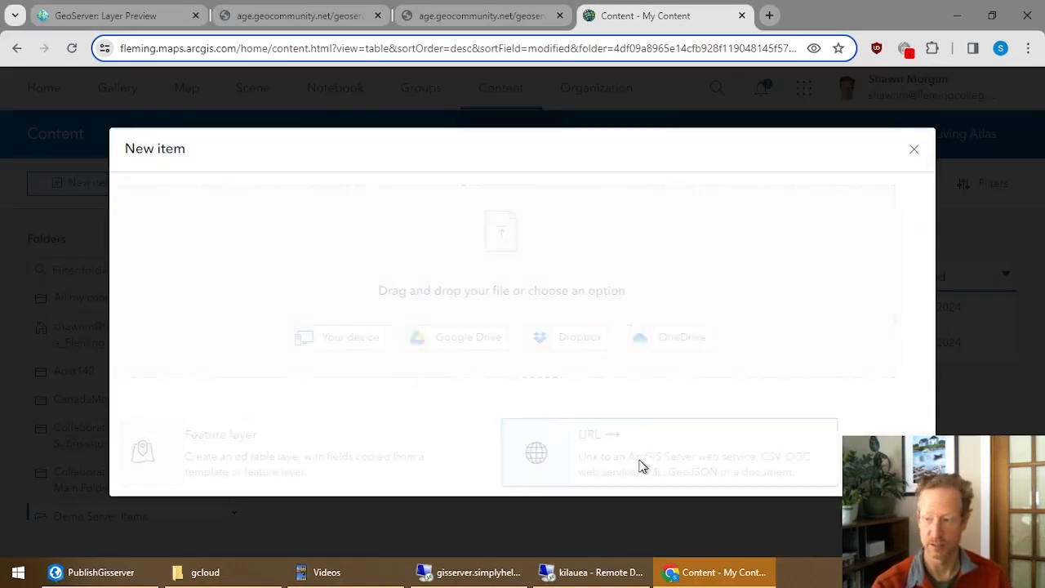
left_click(668, 452)
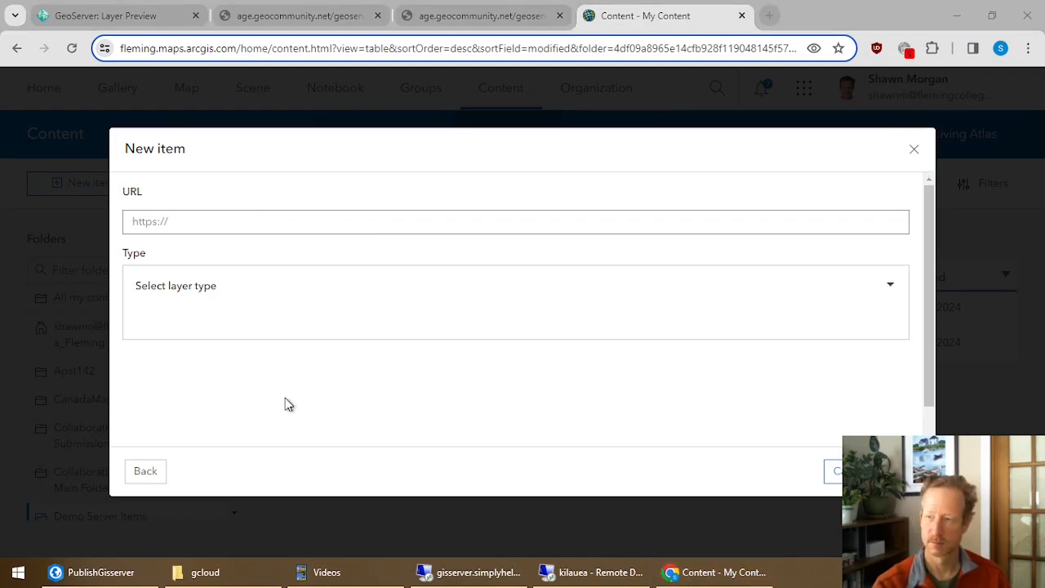
left_click(300, 16)
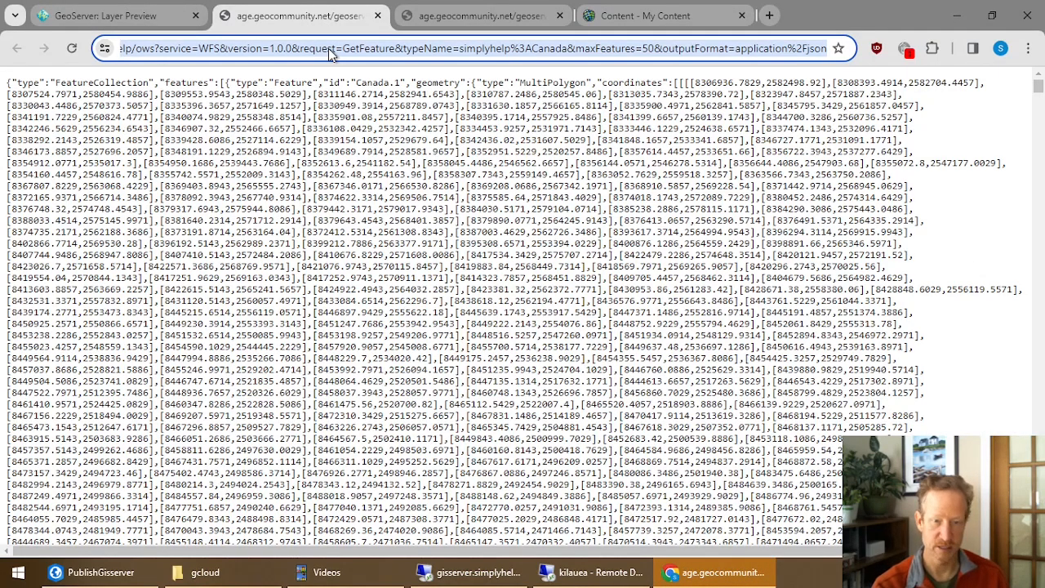
left_click(662, 16)
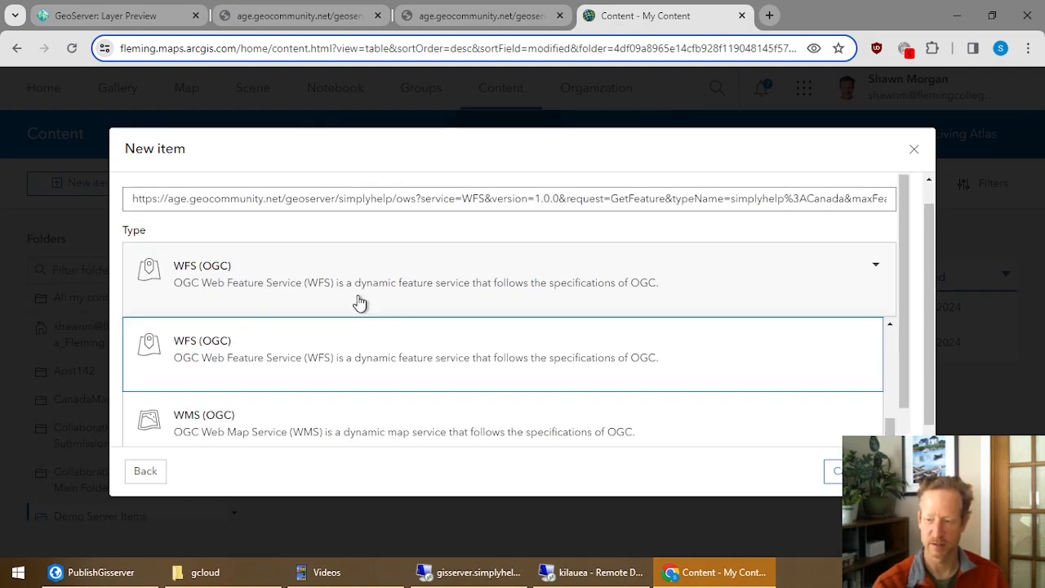
mouse_move(379, 277)
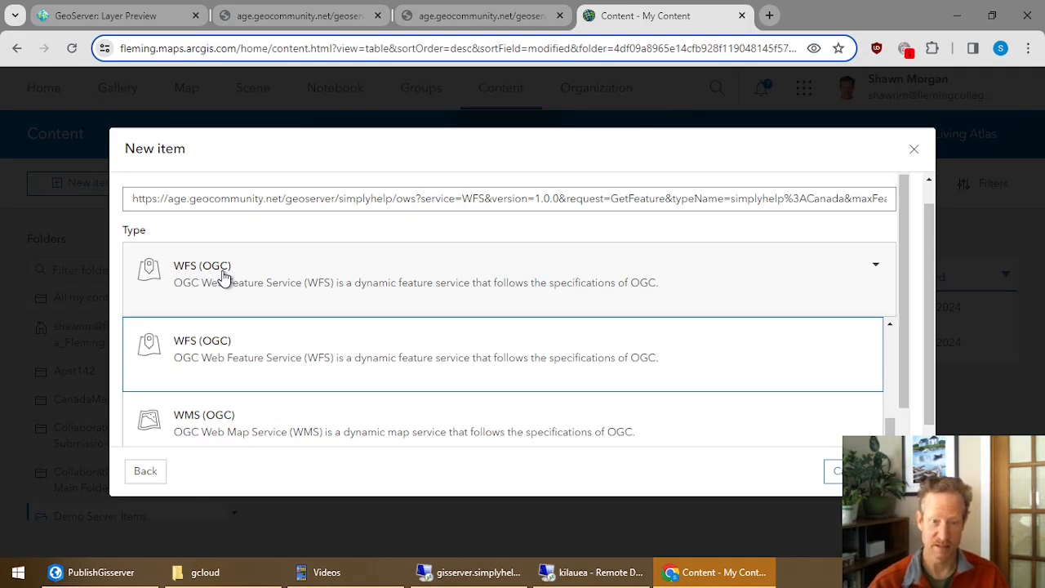
mouse_move(225, 281)
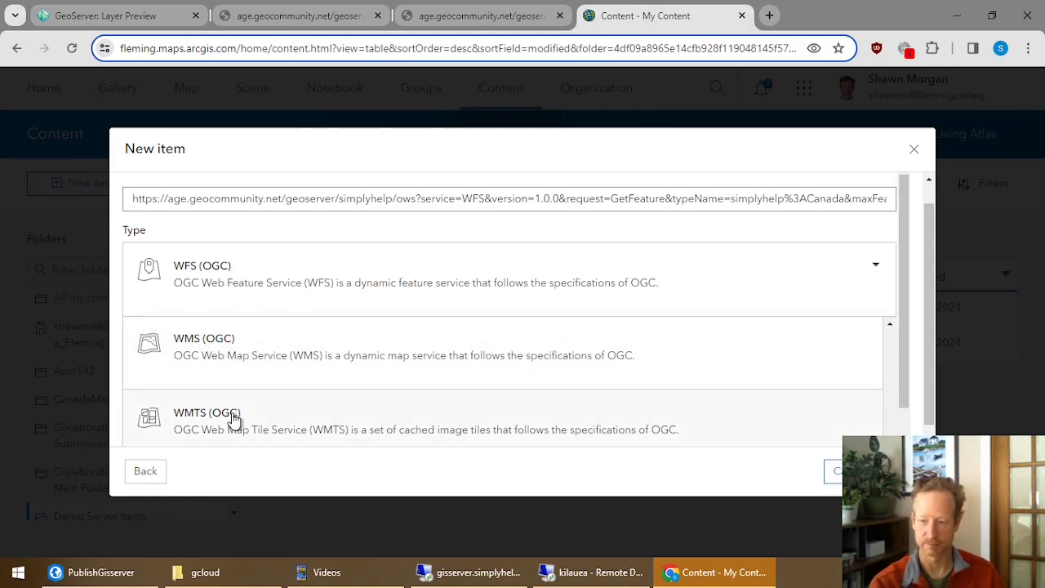
scroll("down", 3)
type("Canada Geoserver ")
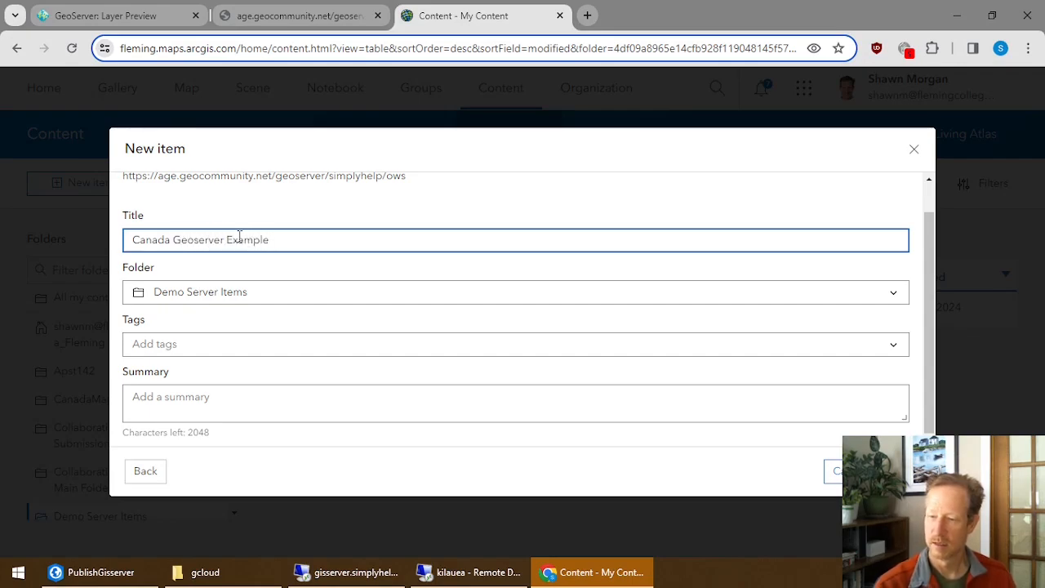
Tag the item Example and save it as the Canada Geoserver Example WFS item.
type("Example")
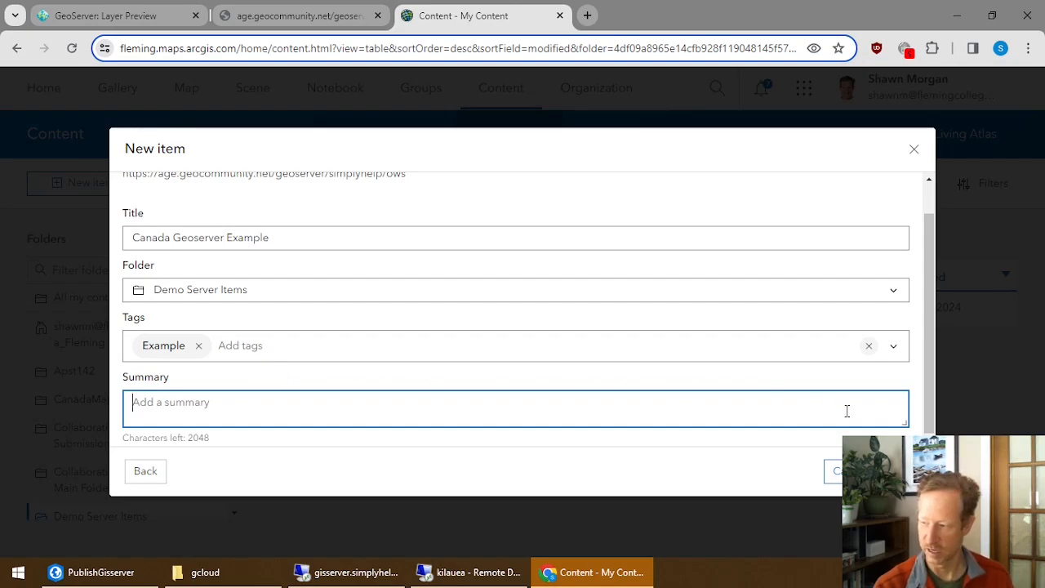
left_click(841, 470)
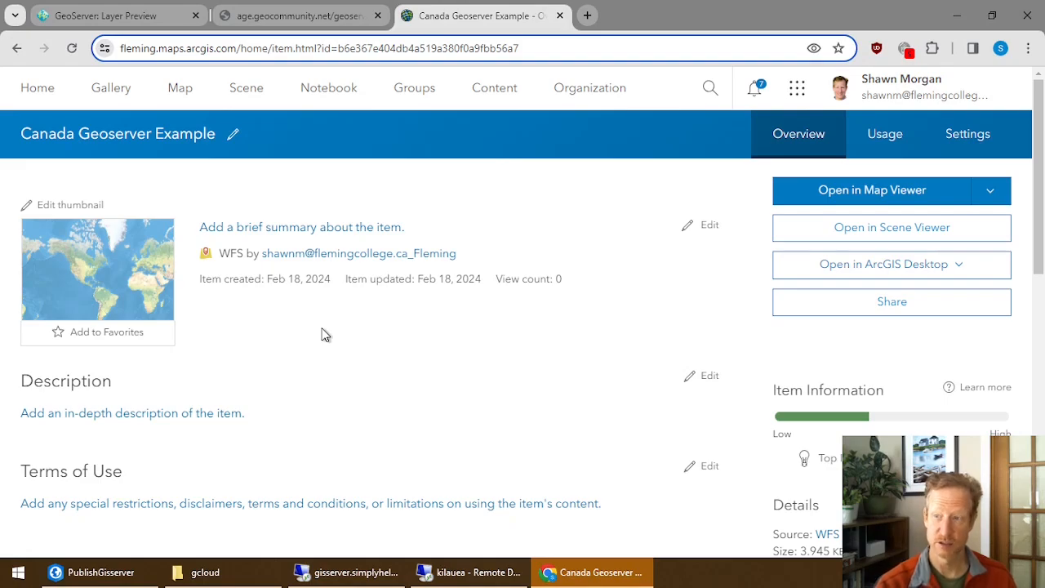
mouse_move(302, 374)
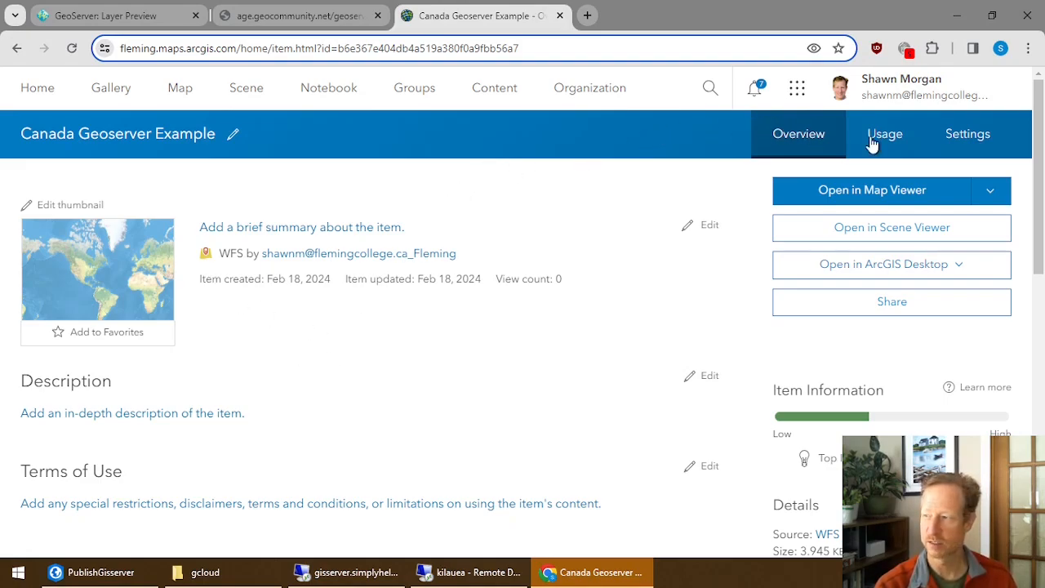
mouse_move(475, 343)
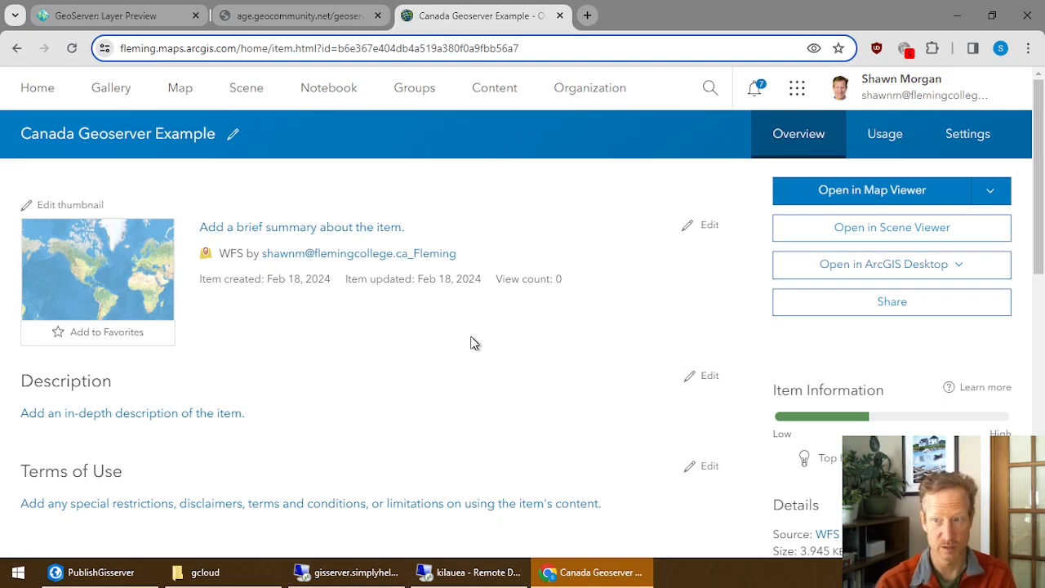
Scroll to the item's URL field and reveal the full GeoServer simplyhelp OWS address.
scroll("down", 3)
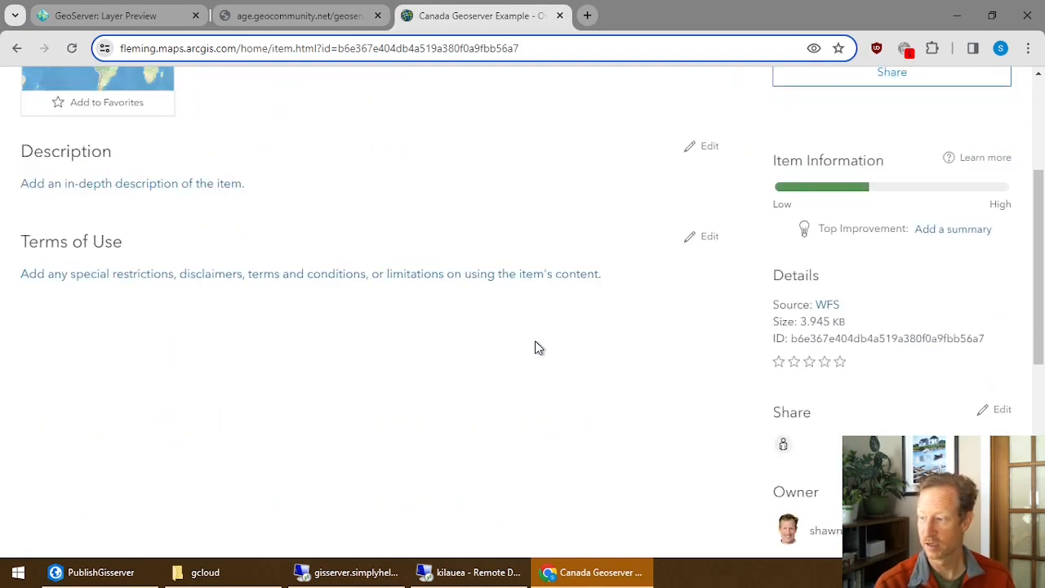
scroll("down", 3)
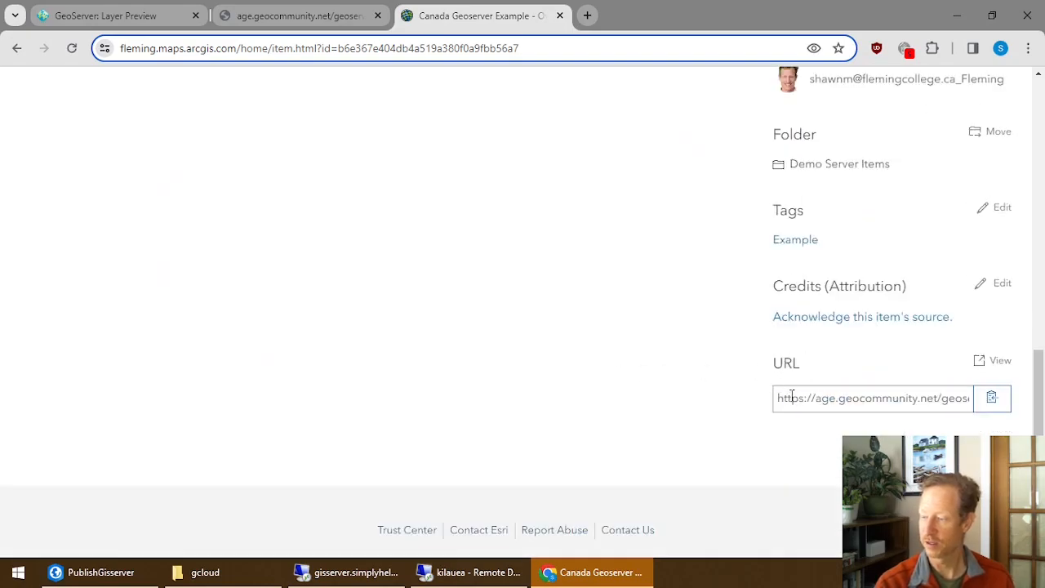
left_click(993, 398)
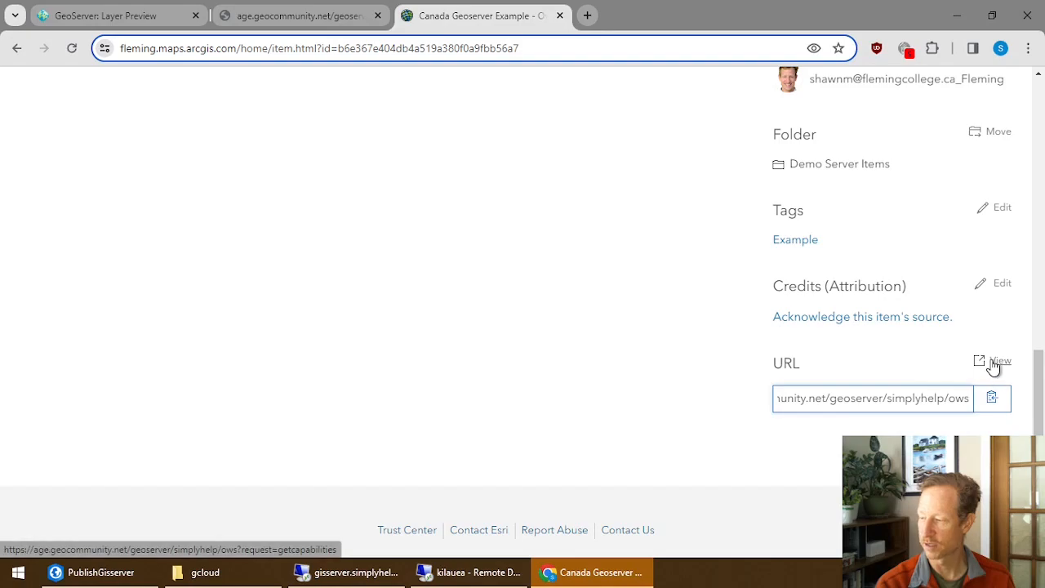
View the OWS GetCapabilities address in a new tab, returning a missing-service XML exception.
left_click(1000, 361)
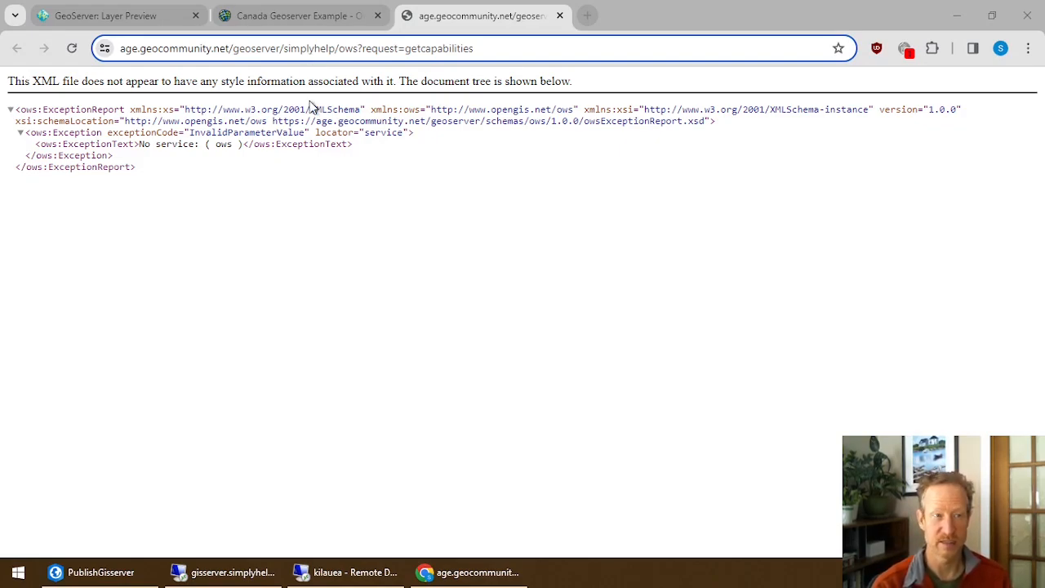
mouse_move(324, 180)
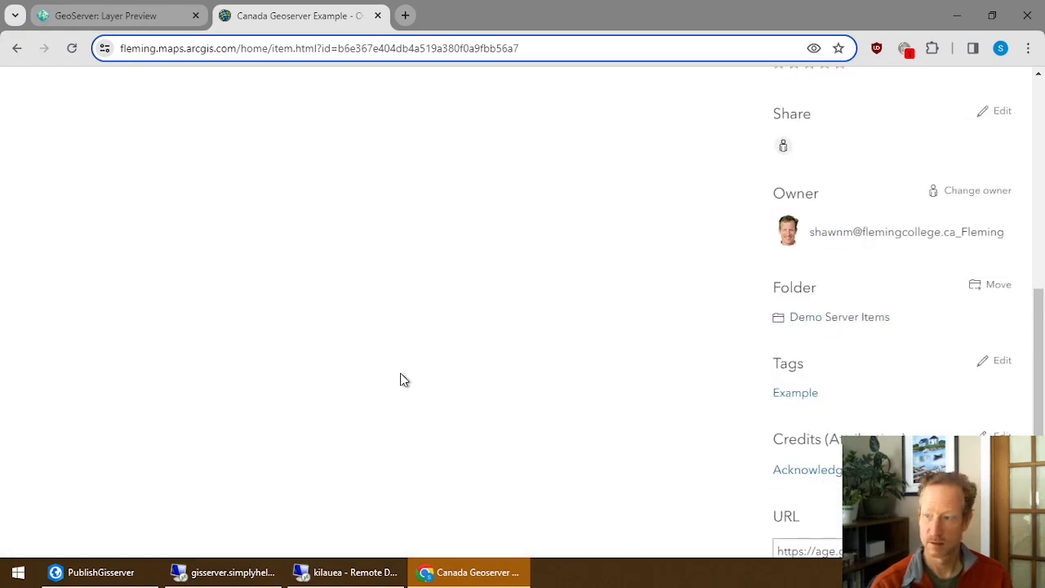
scroll("up", 3)
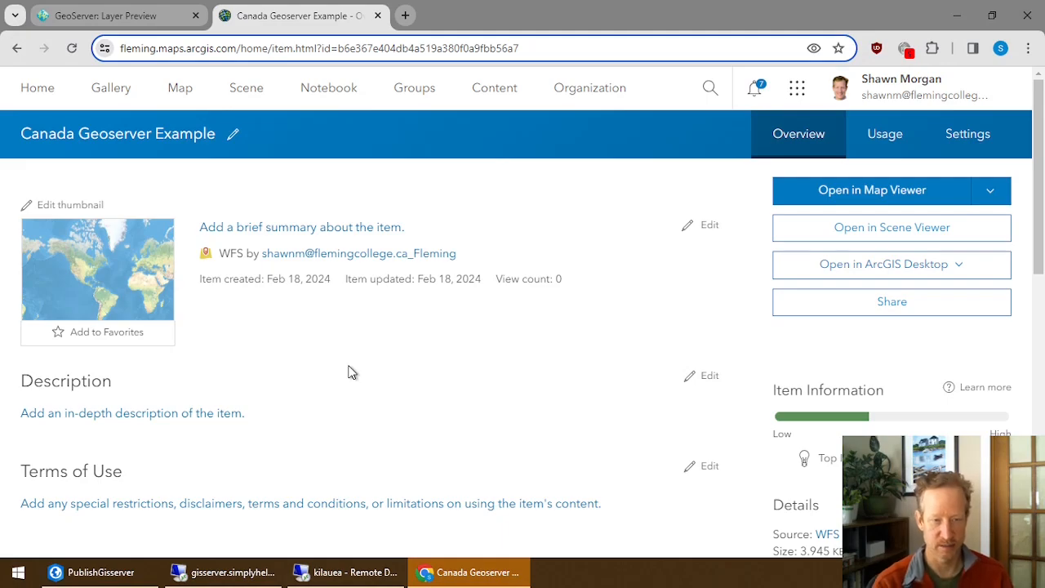
scroll("down", 3)
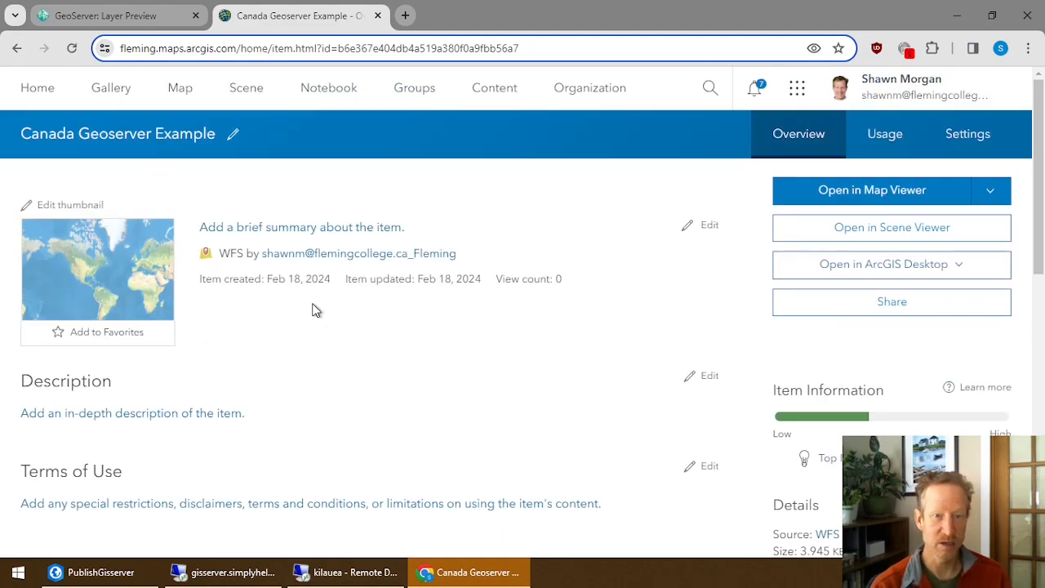
mouse_move(856, 199)
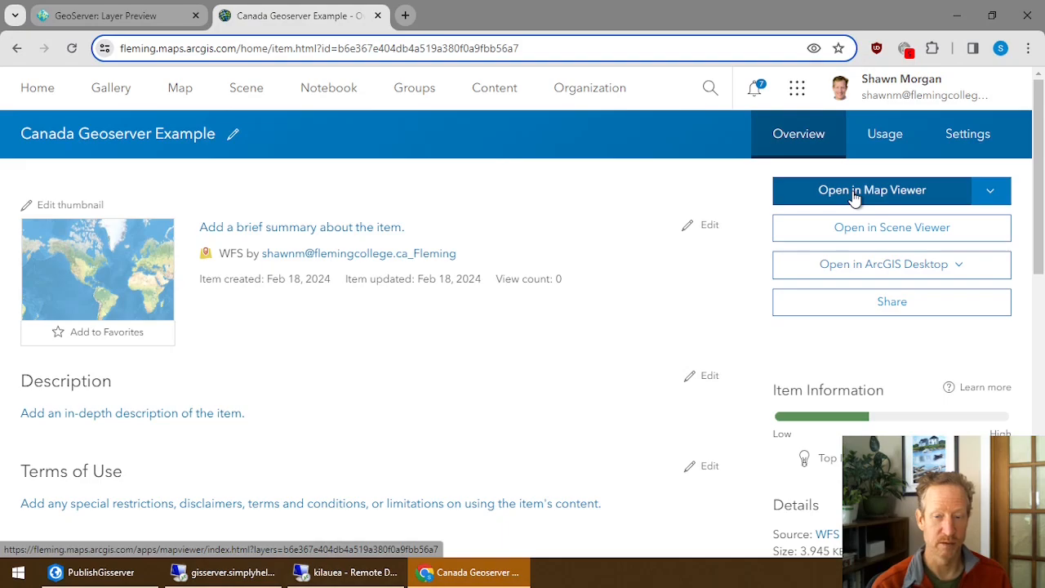
Show the layer on a new map and inspect the Northwest Territories attribute pop-up.
left_click(872, 190)
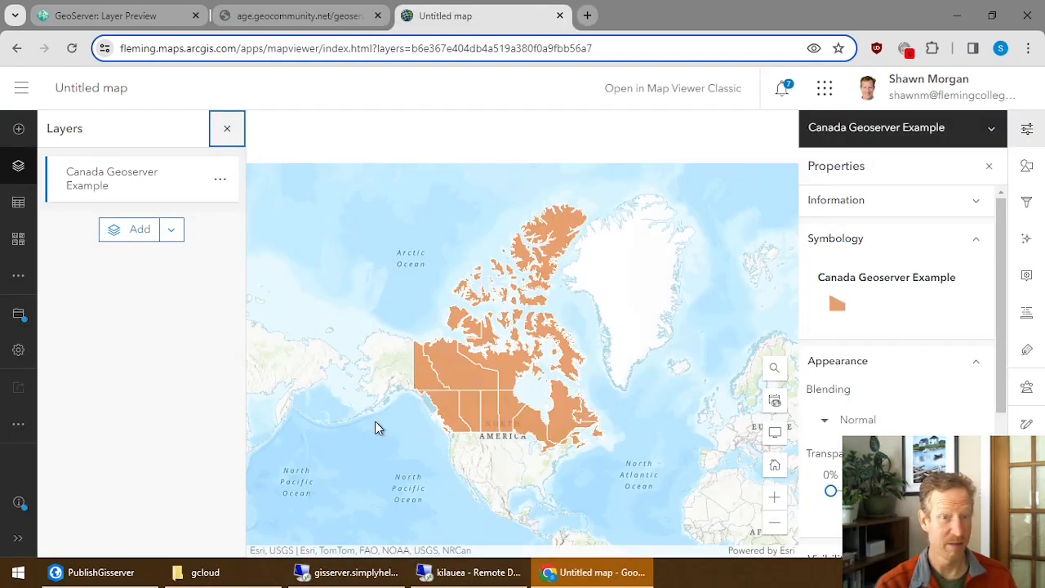
mouse_move(201, 181)
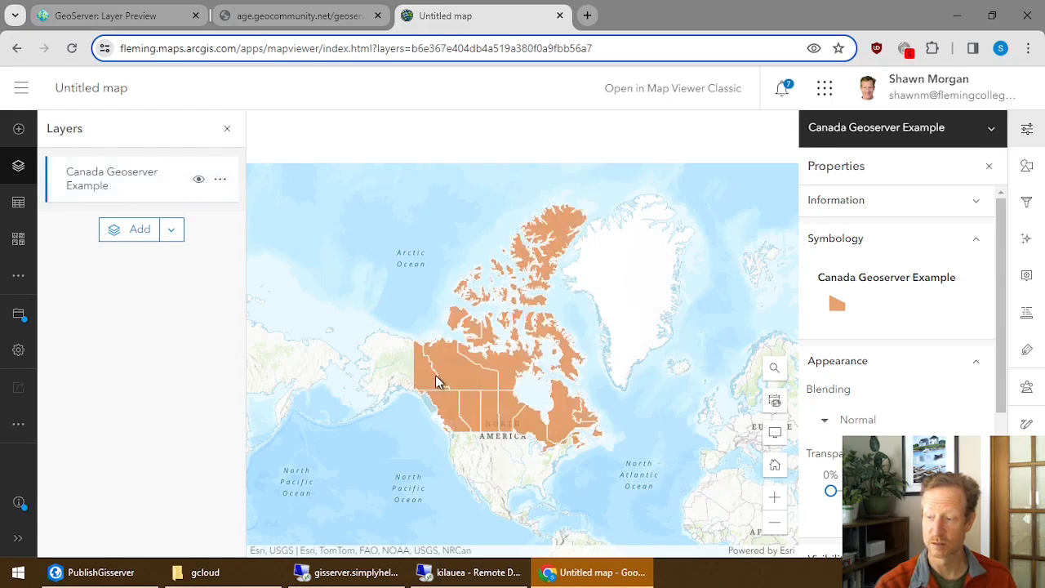
mouse_move(459, 374)
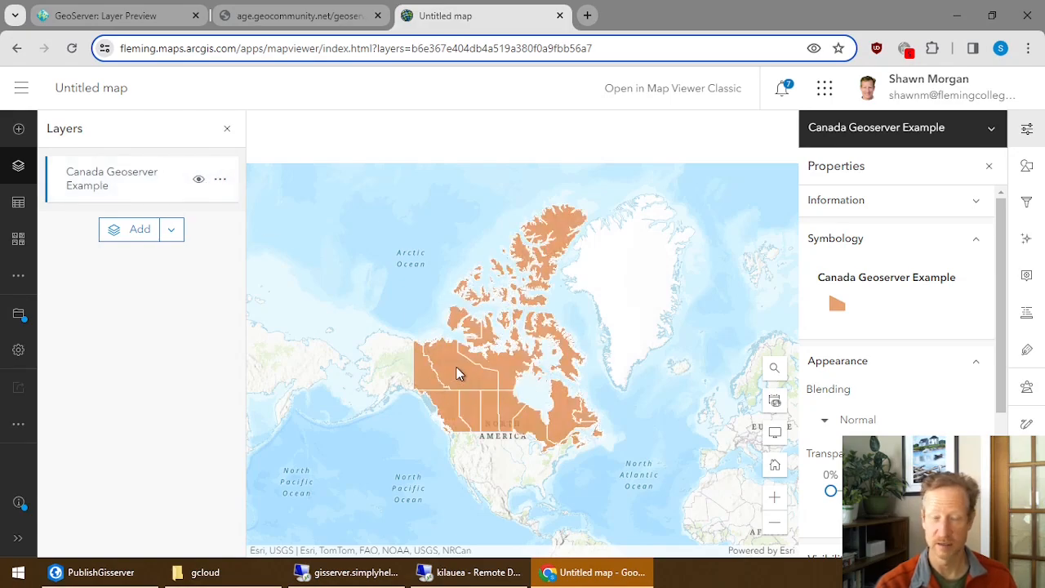
left_click(457, 373)
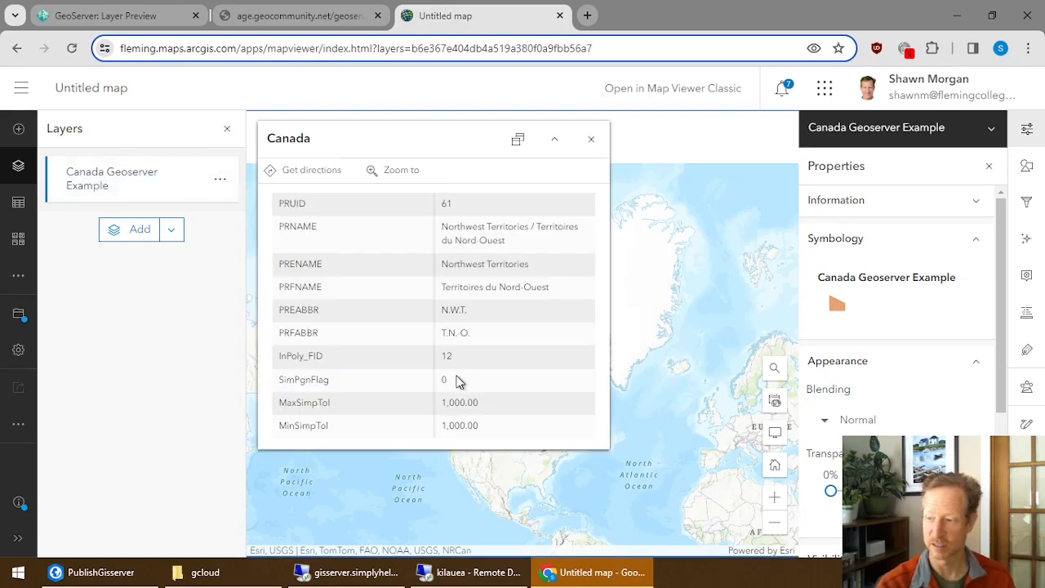
mouse_move(617, 141)
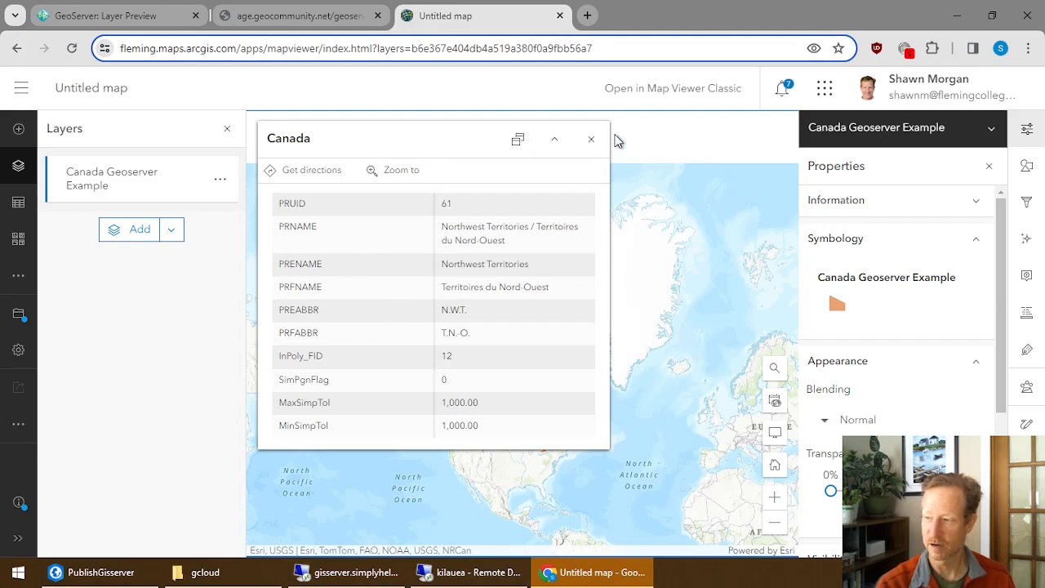
left_click(591, 139)
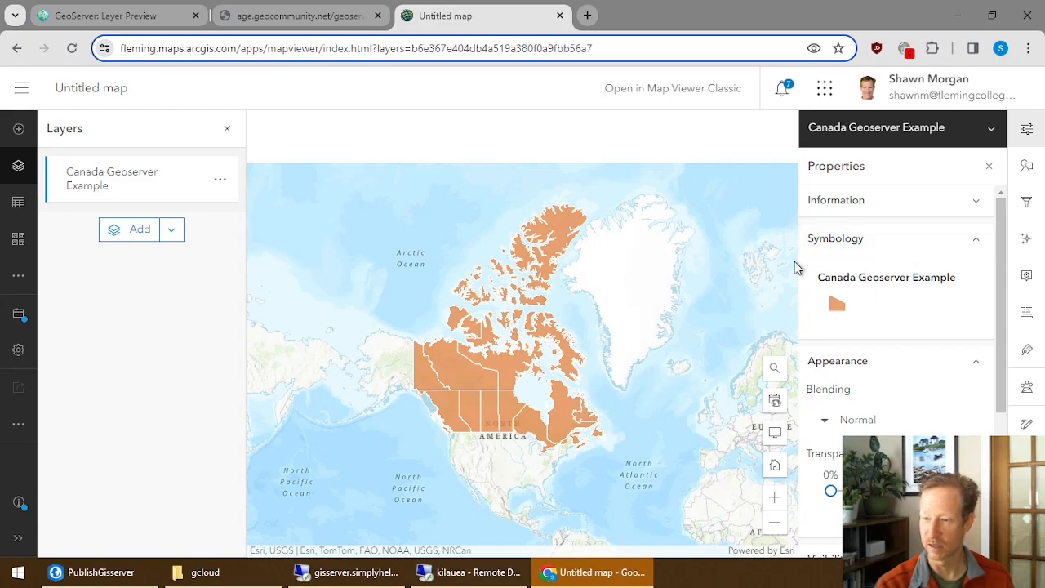
mouse_move(862, 304)
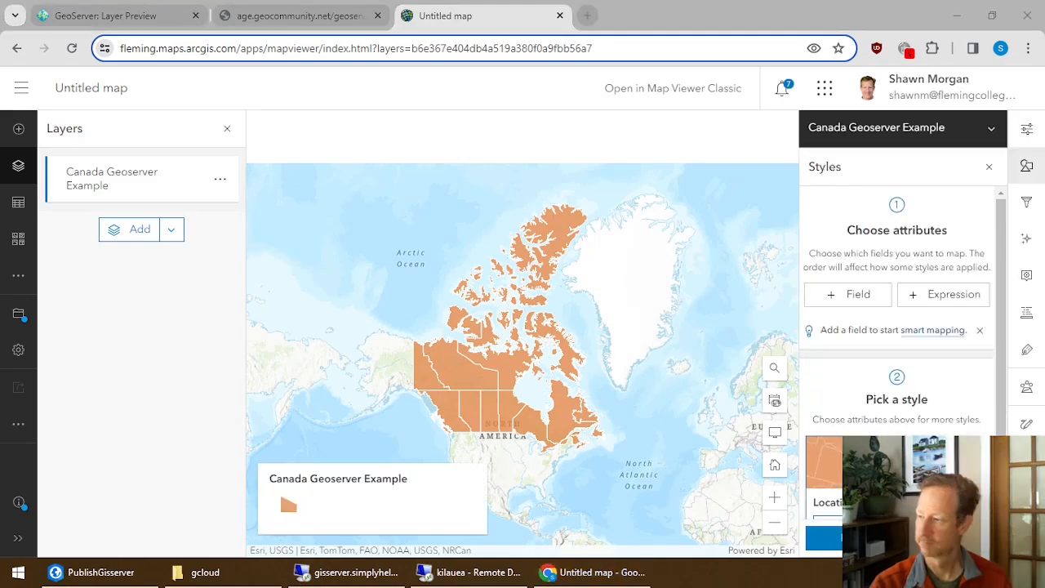
Style the provinces by the PRNAME field with unique colours and finish the styling.
left_click(848, 294)
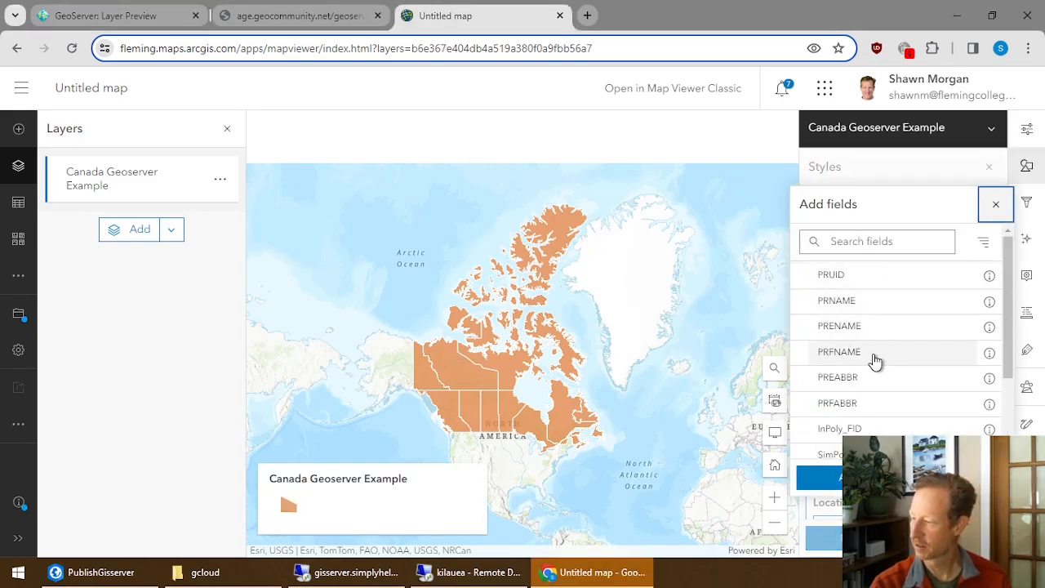
left_click(836, 301)
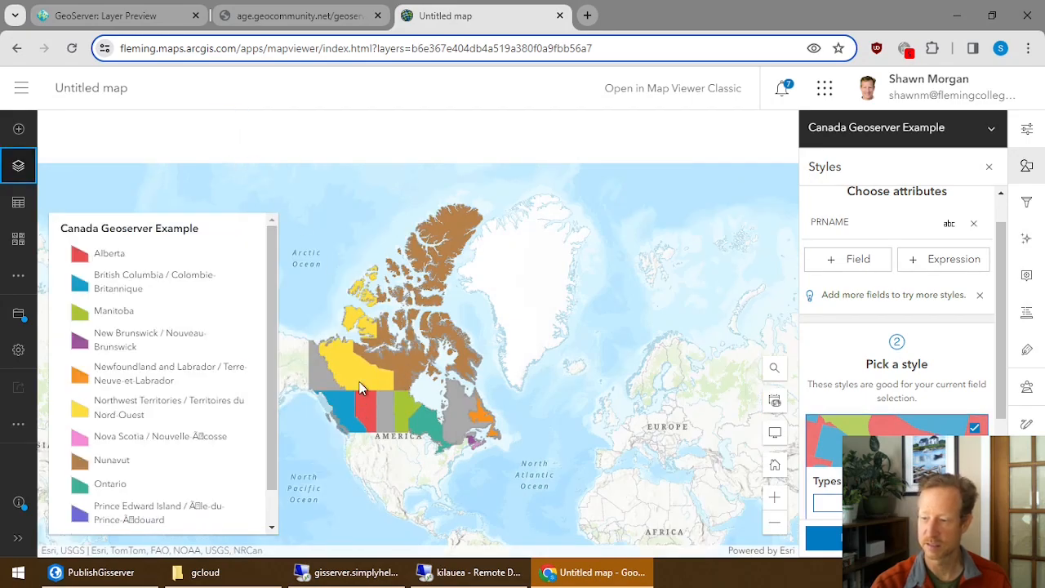
mouse_move(987, 163)
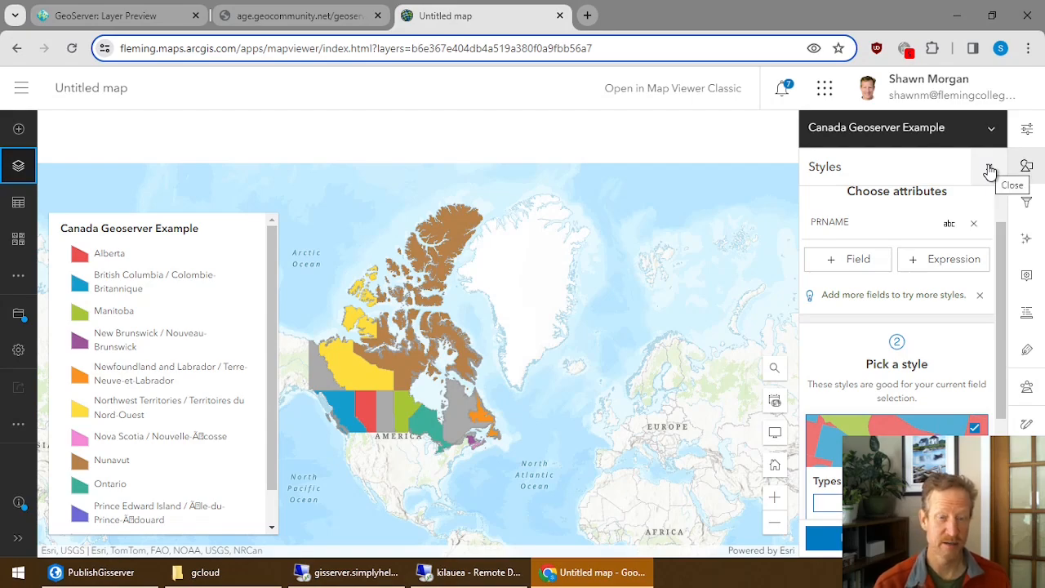
left_click(989, 171)
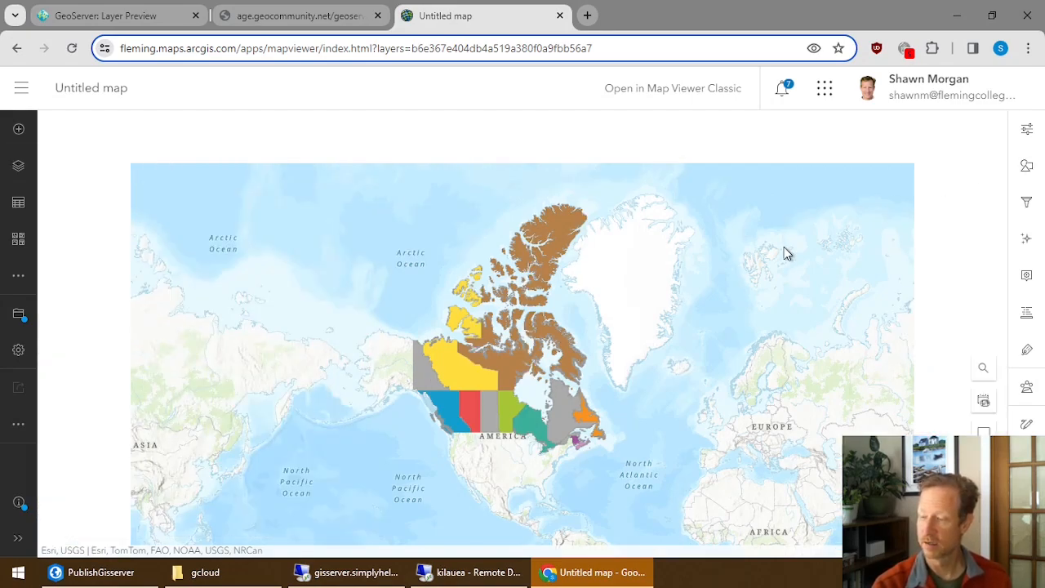